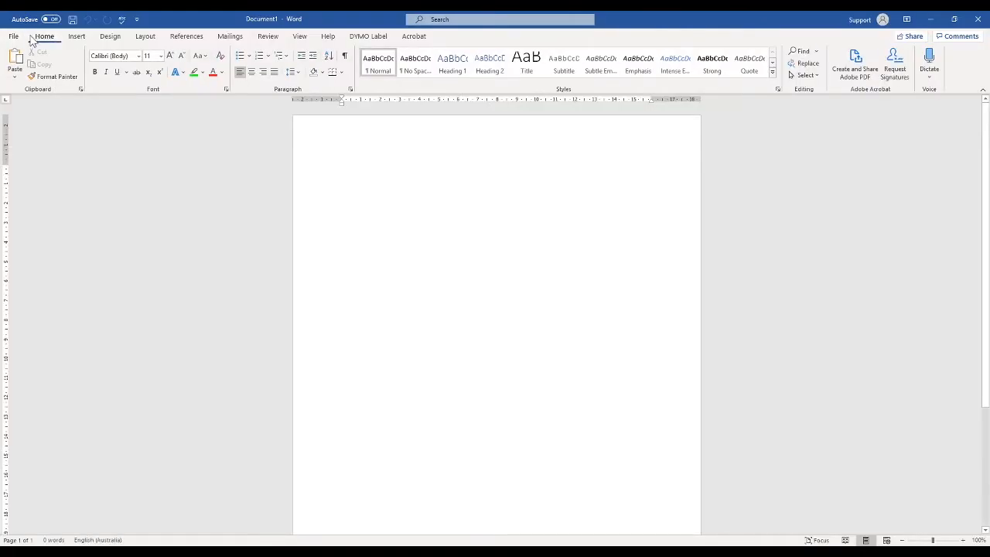
# Step: Switch to the Mailings tools and head to the Labels feature
pyautogui.click(230, 35)
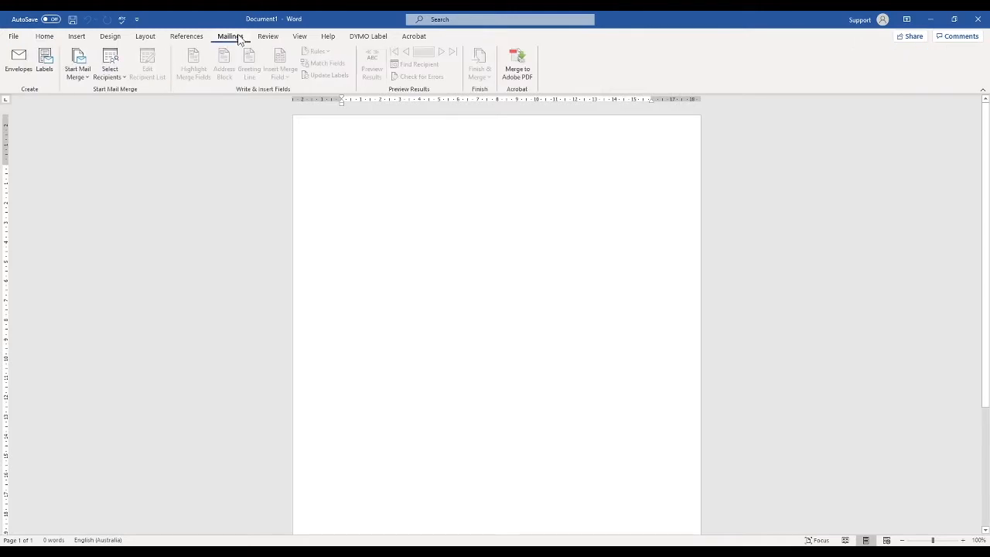
pyautogui.click(342, 169)
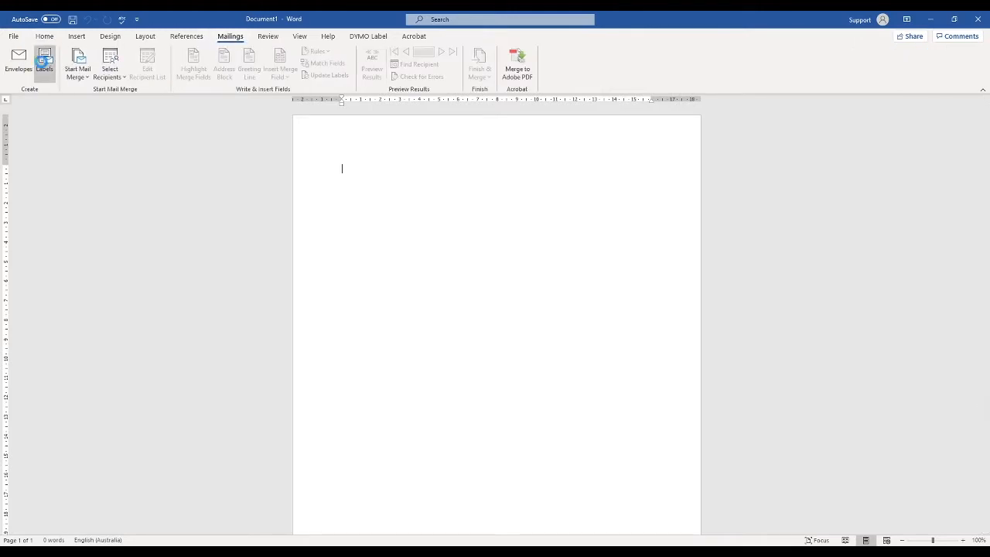
# Step: Open the Envelopes and Labels window and its label Options
pyautogui.click(45, 64)
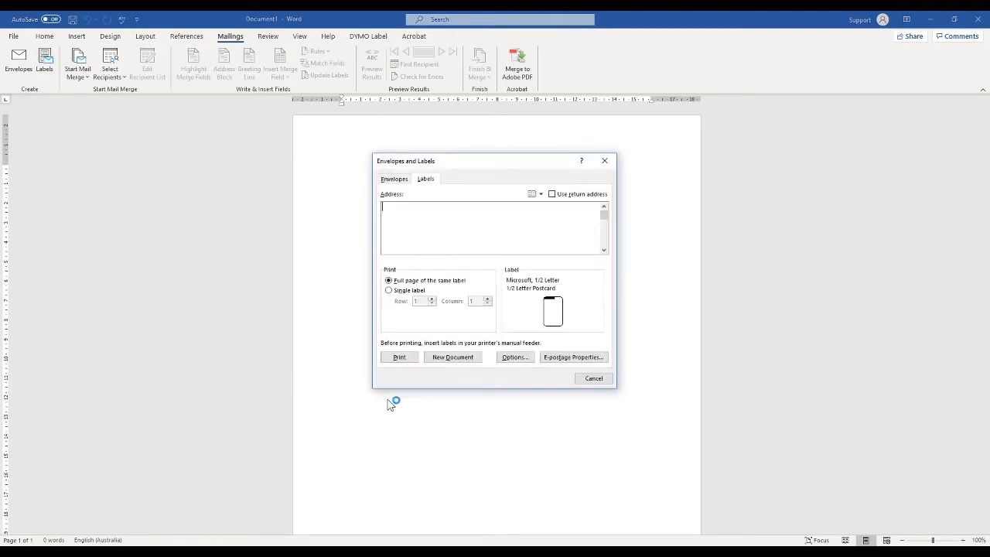
pyautogui.moveTo(511, 345)
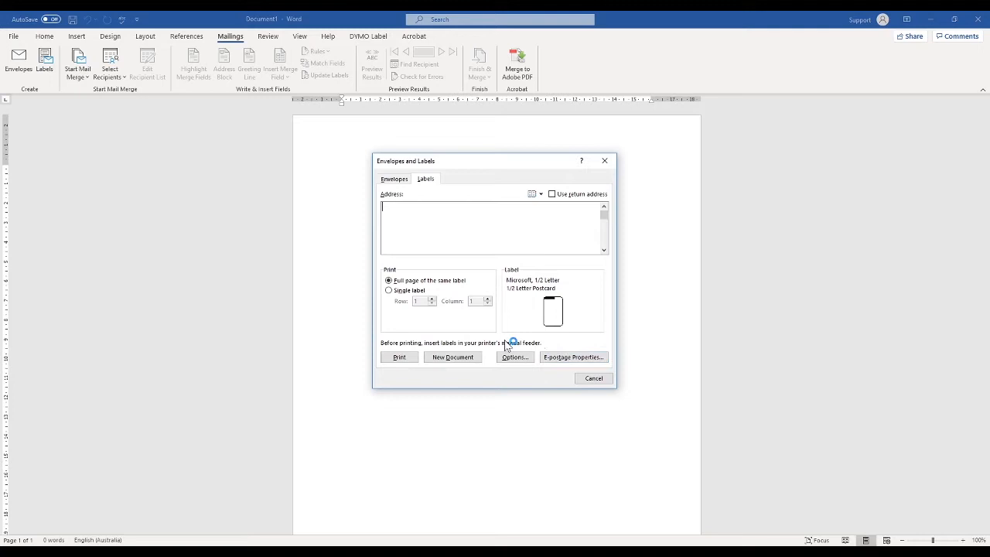
pyautogui.click(515, 356)
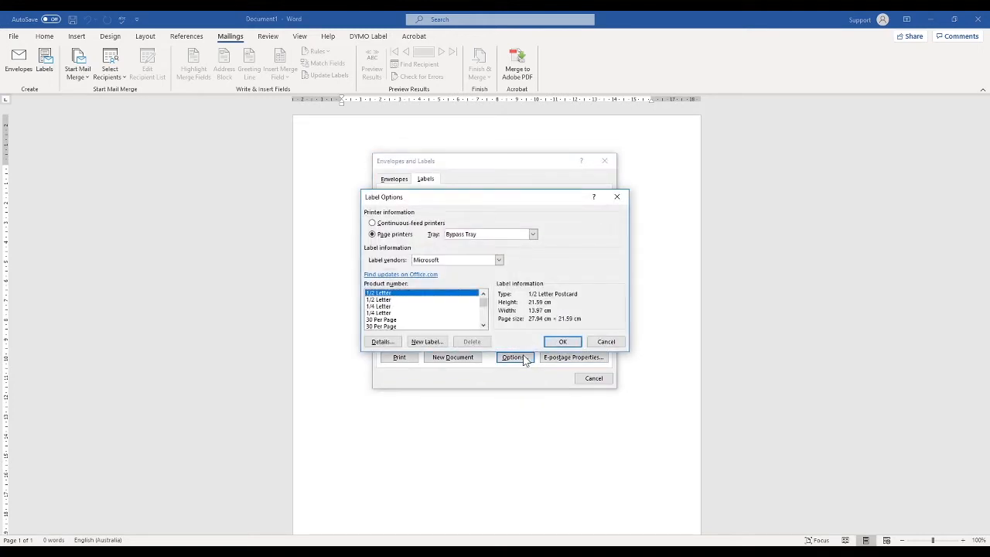
pyautogui.moveTo(456, 317)
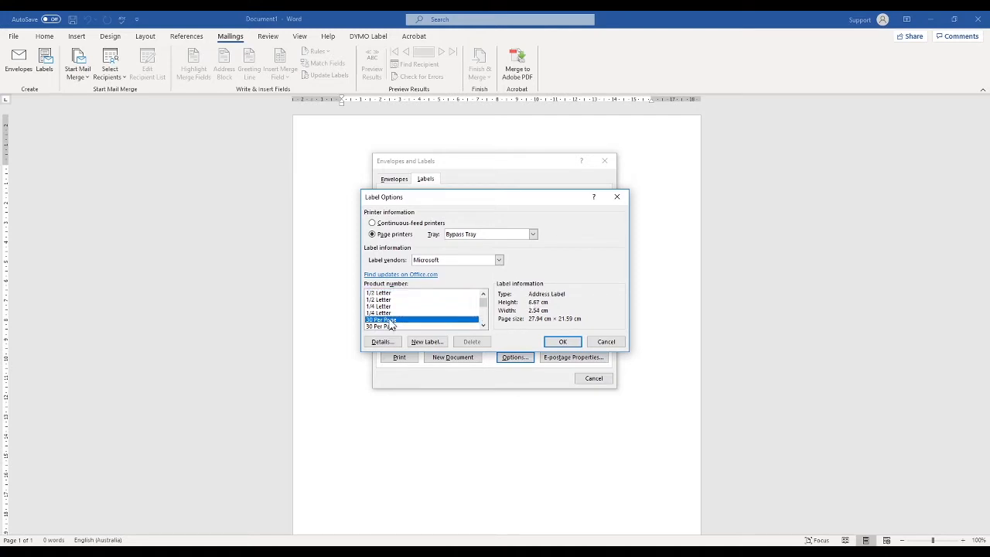
# Step: Start a custom label named 'Alice Spine Labels' and select its top margin value
pyautogui.click(380, 341)
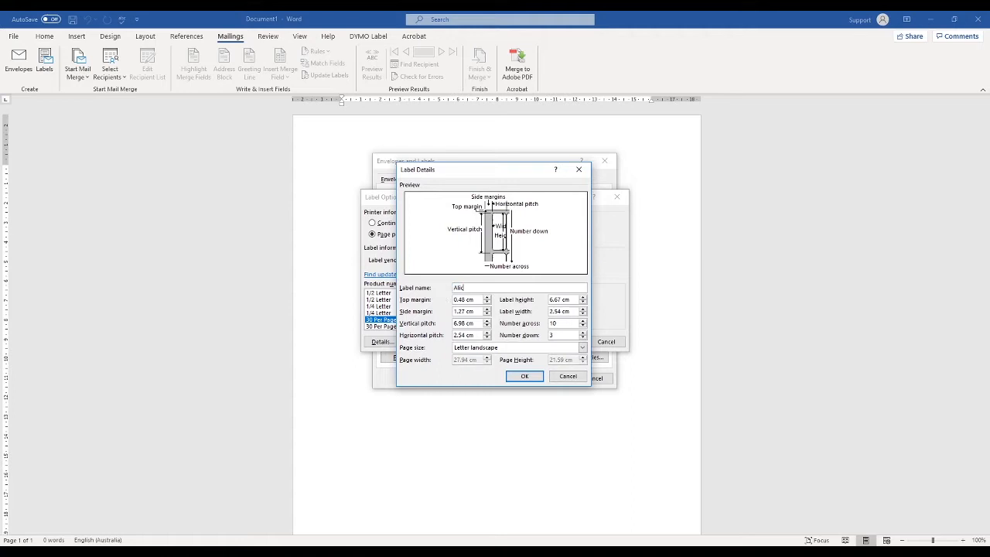
pyautogui.write('Alice Spine l')
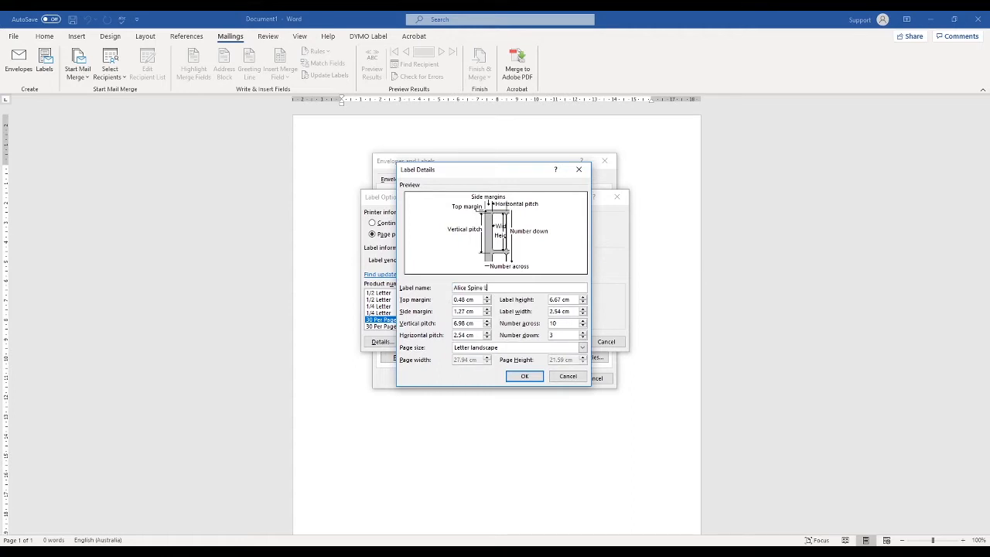
pyautogui.write('Labels')
pyautogui.click(468, 300)
pyautogui.write('1.1')
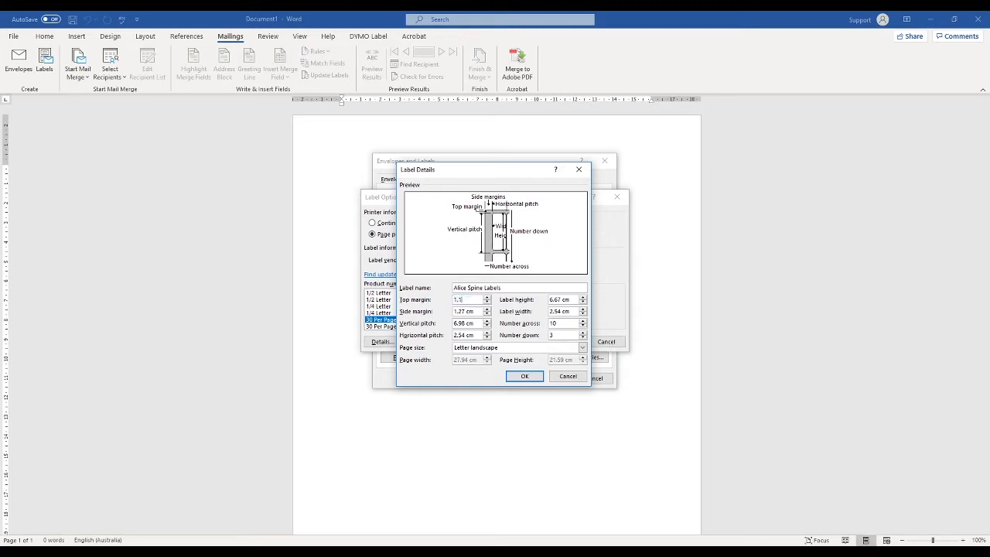
pyautogui.tripleClick(464, 310)
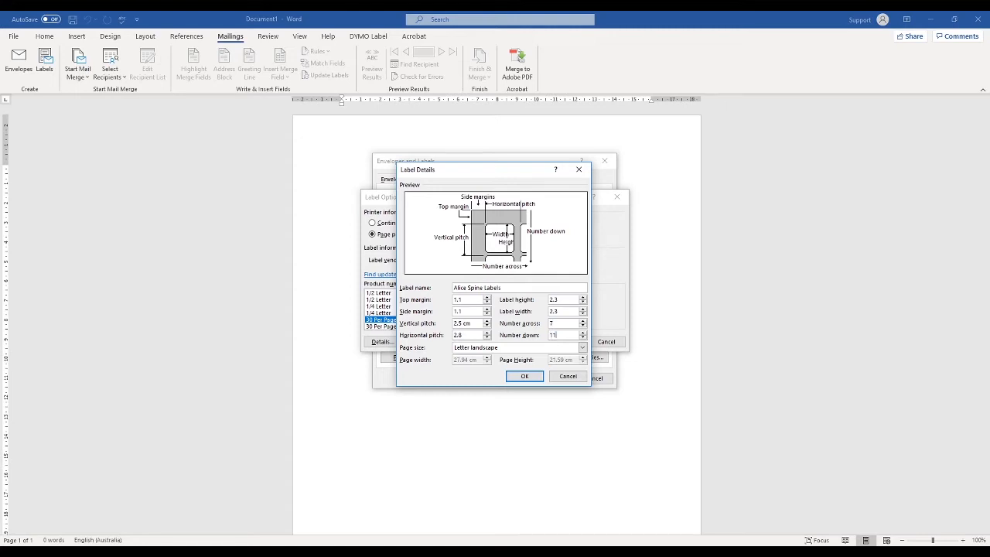
# Step: Set the custom label's page size to A4 (21 × 29.7 cm)
pyautogui.click(583, 348)
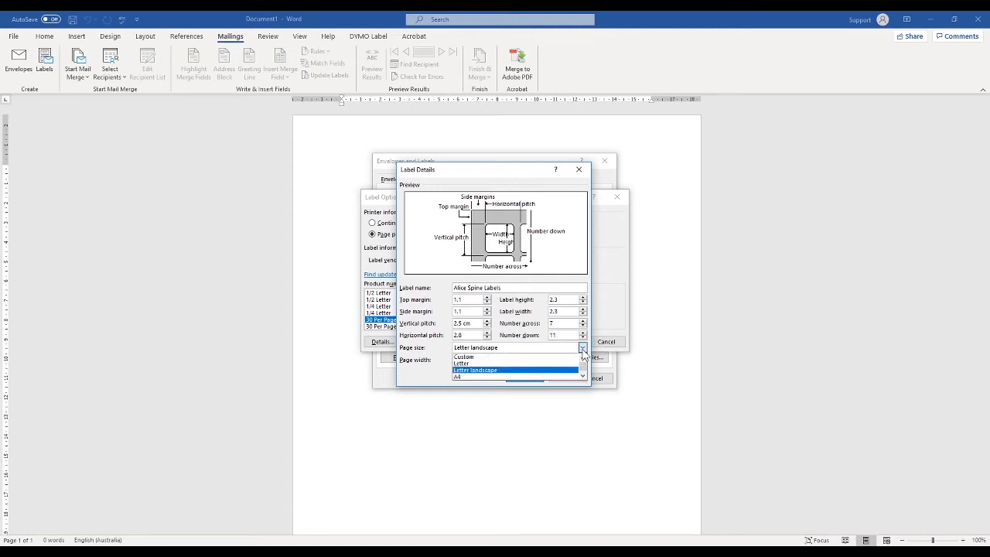
pyautogui.click(458, 377)
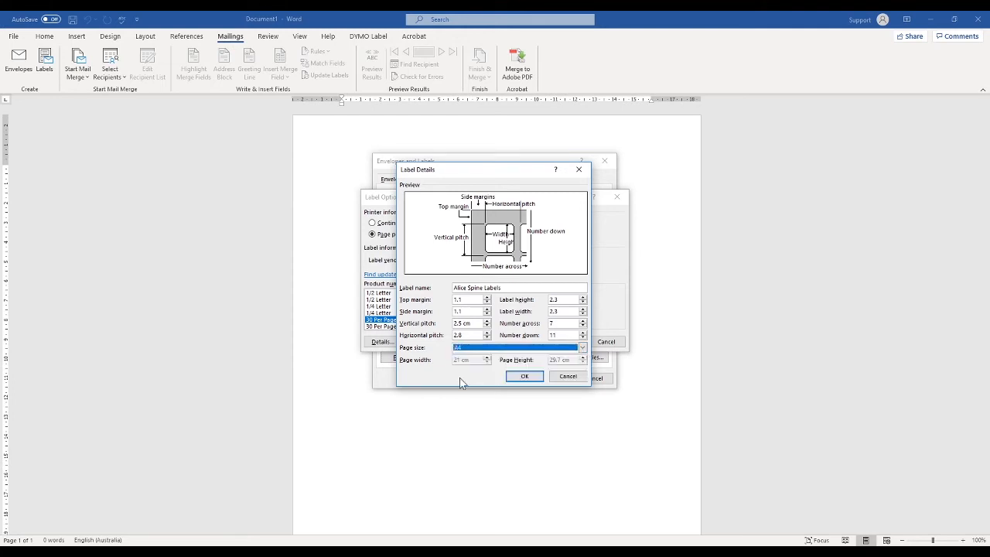
pyautogui.moveTo(444, 361)
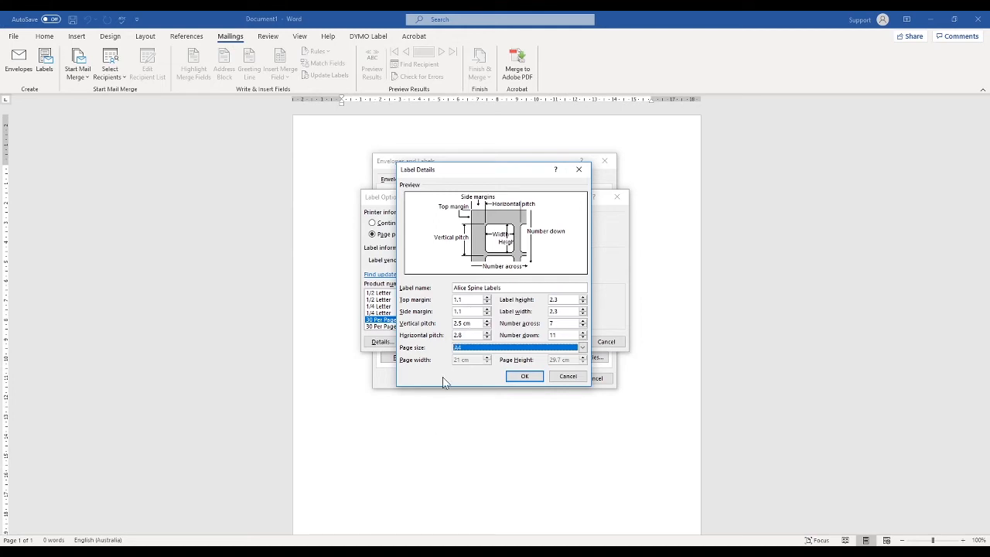
pyautogui.moveTo(567, 312)
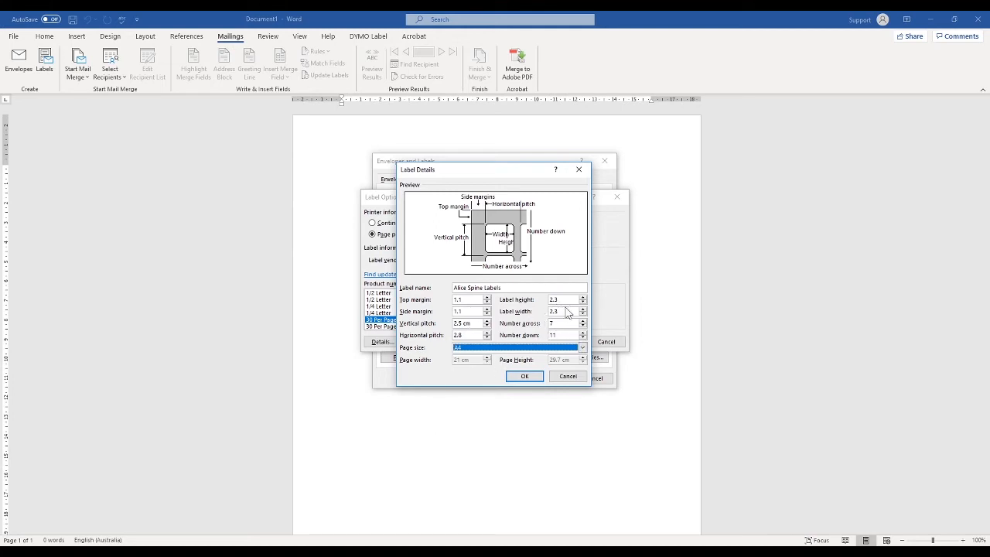
pyautogui.moveTo(516, 365)
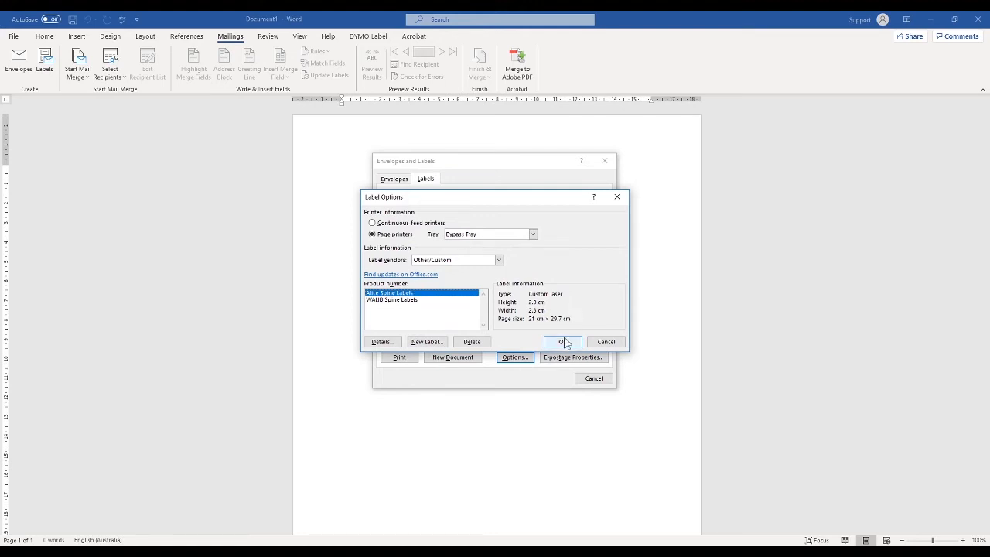
# Step: Confirm the custom label, enter TEST LABEL as the text, and generate a new labels document
pyautogui.click(561, 341)
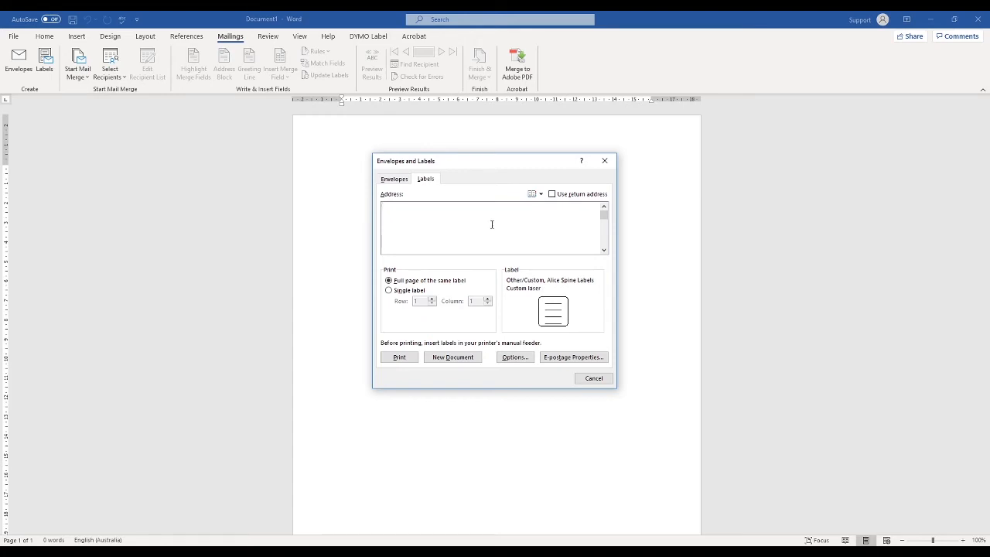
pyautogui.write('TESS')
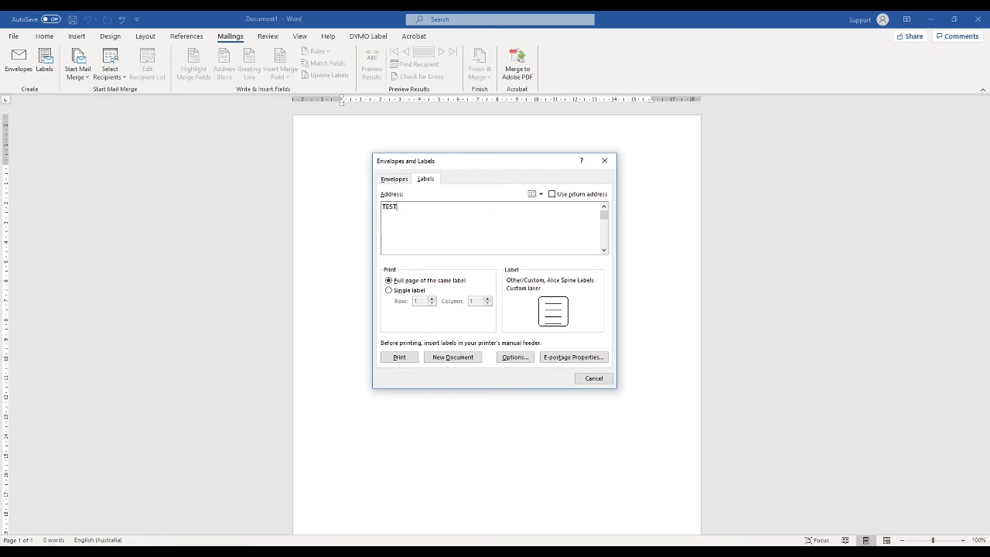
pyautogui.write('LABE')
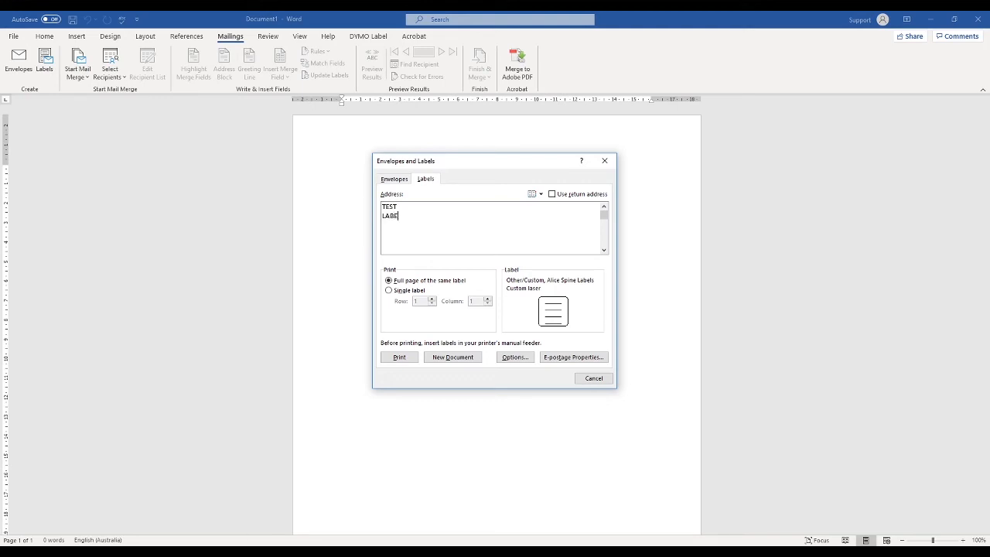
pyautogui.write('L')
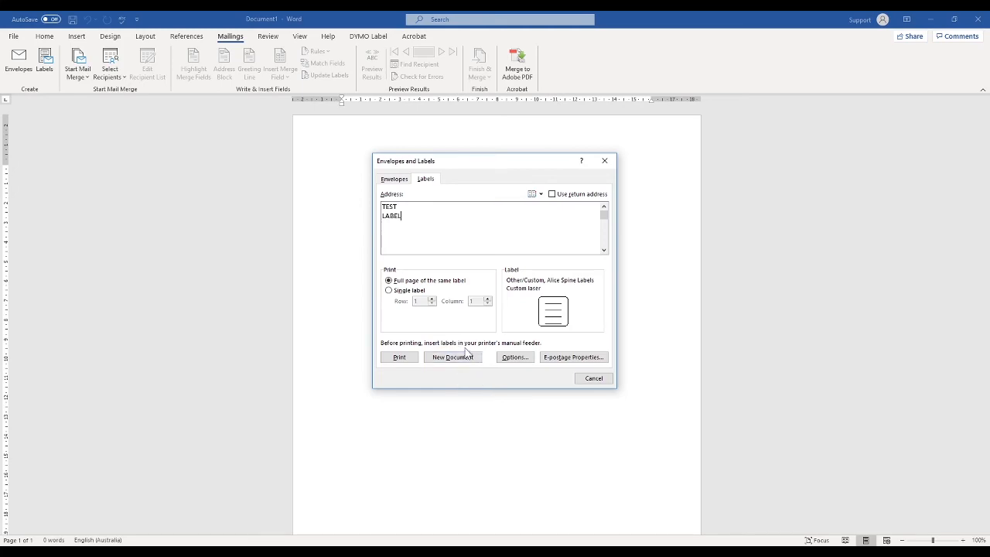
pyautogui.click(452, 356)
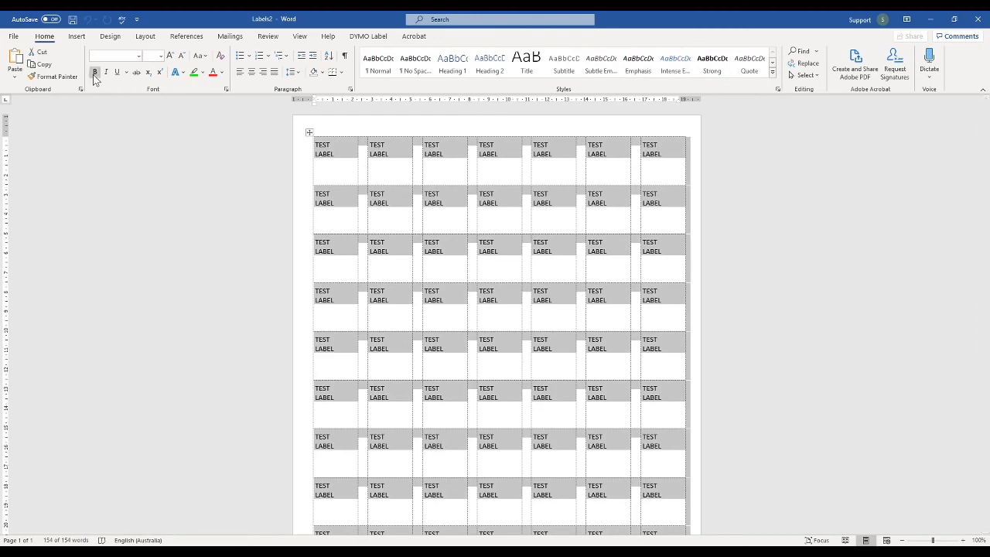
# Step: Make the TEST LABEL text bold, 22 pt and red
pyautogui.click(95, 72)
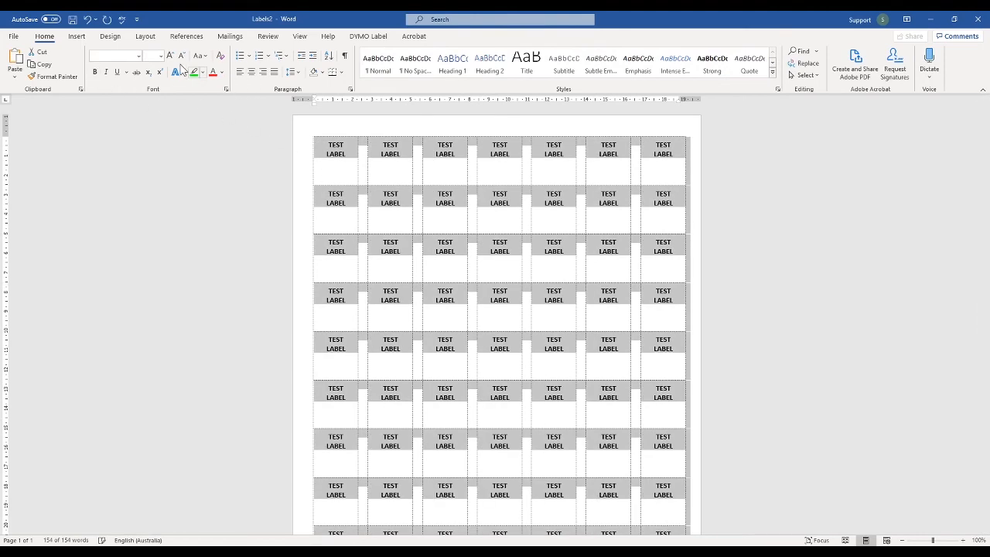
pyautogui.click(159, 56)
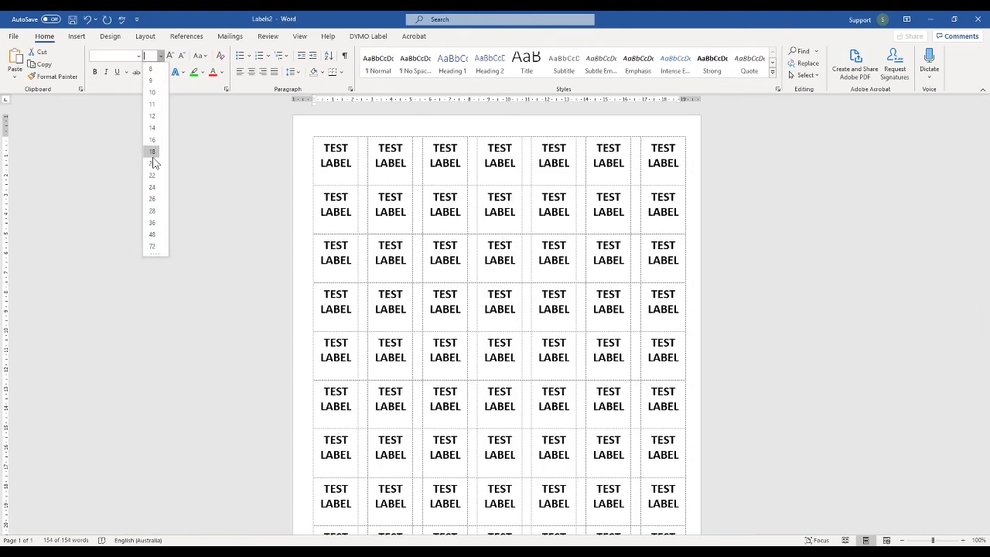
pyautogui.click(152, 151)
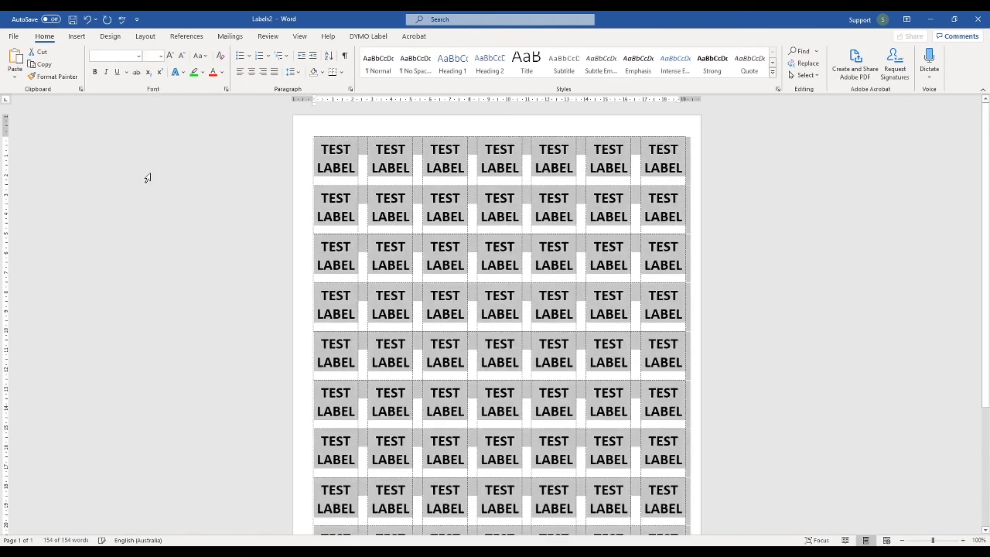
pyautogui.click(223, 73)
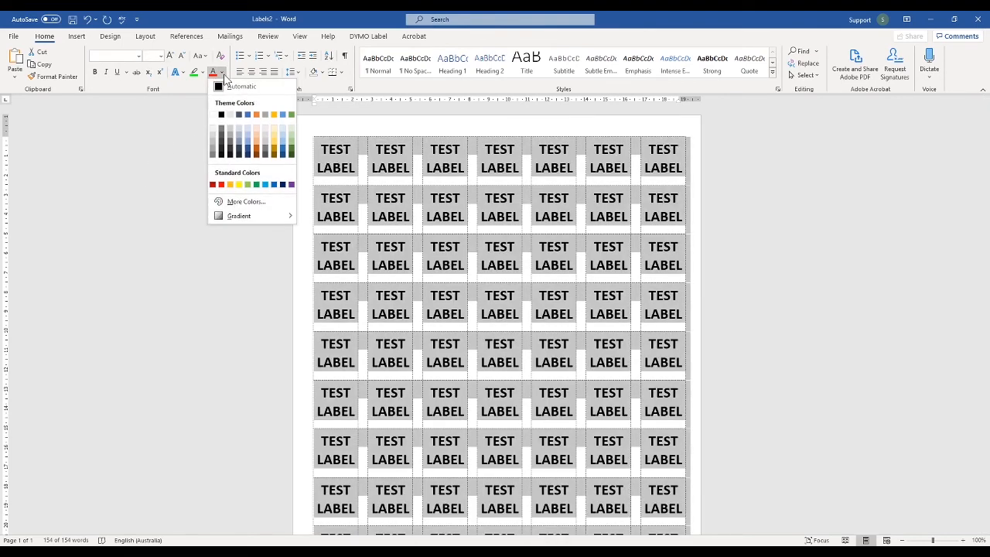
pyautogui.click(212, 184)
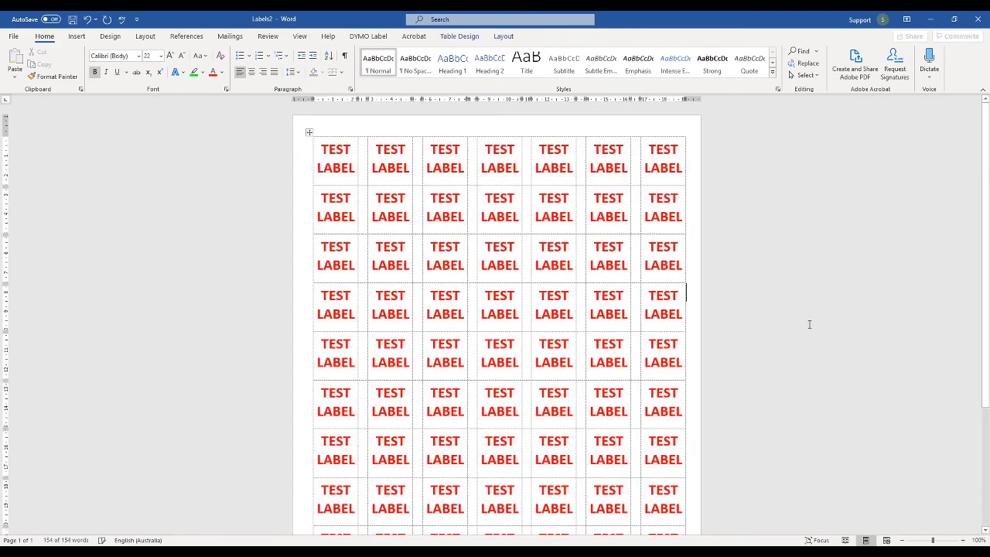
pyautogui.scroll(3)
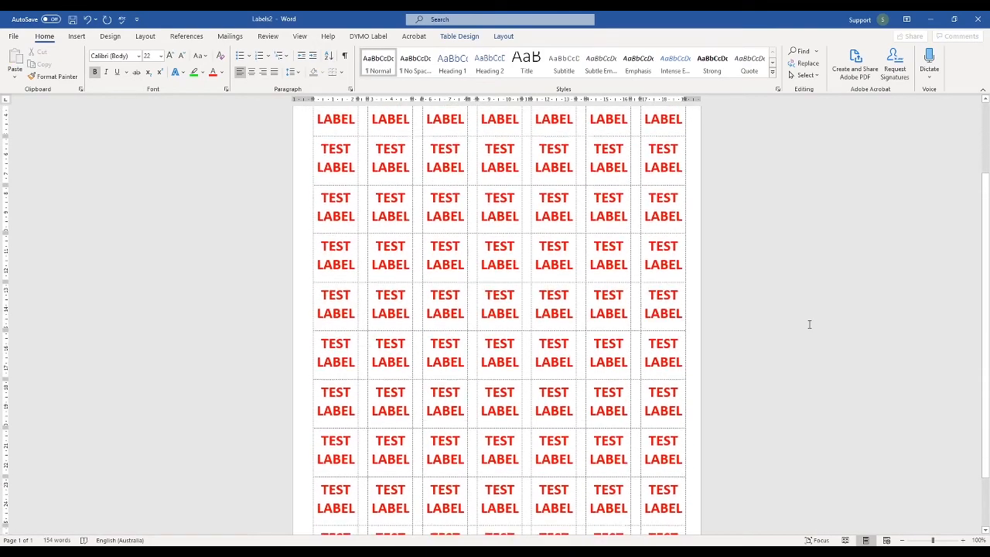
pyautogui.scroll(-3)
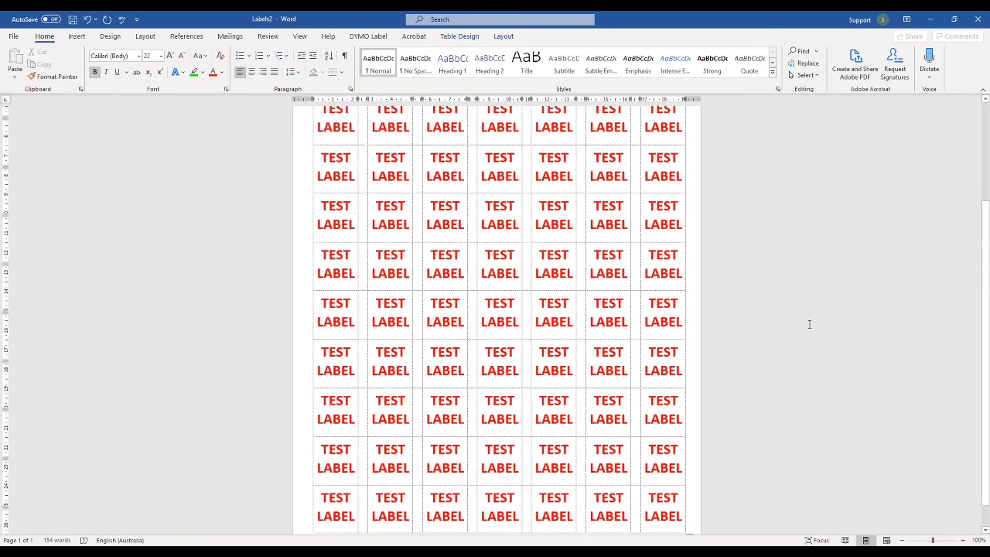
pyautogui.scroll(3)
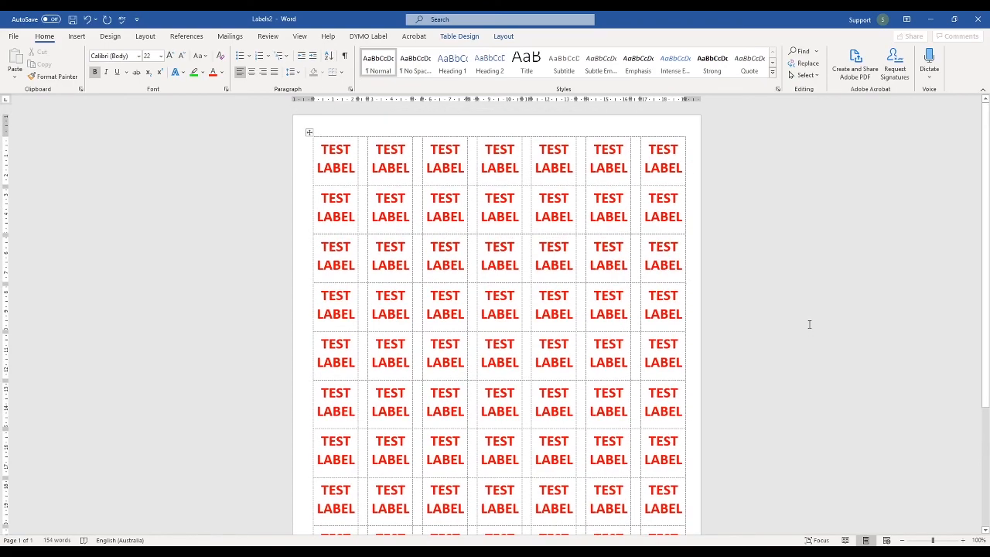